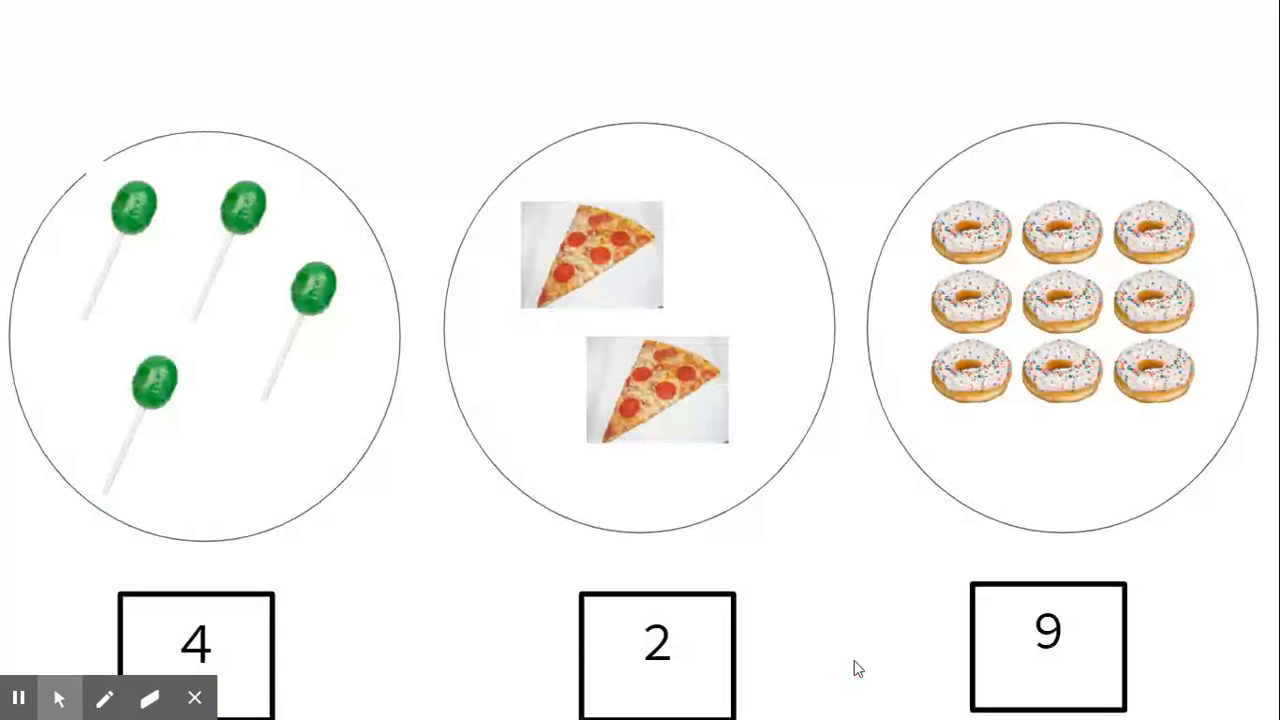
mouse_move(336, 430)
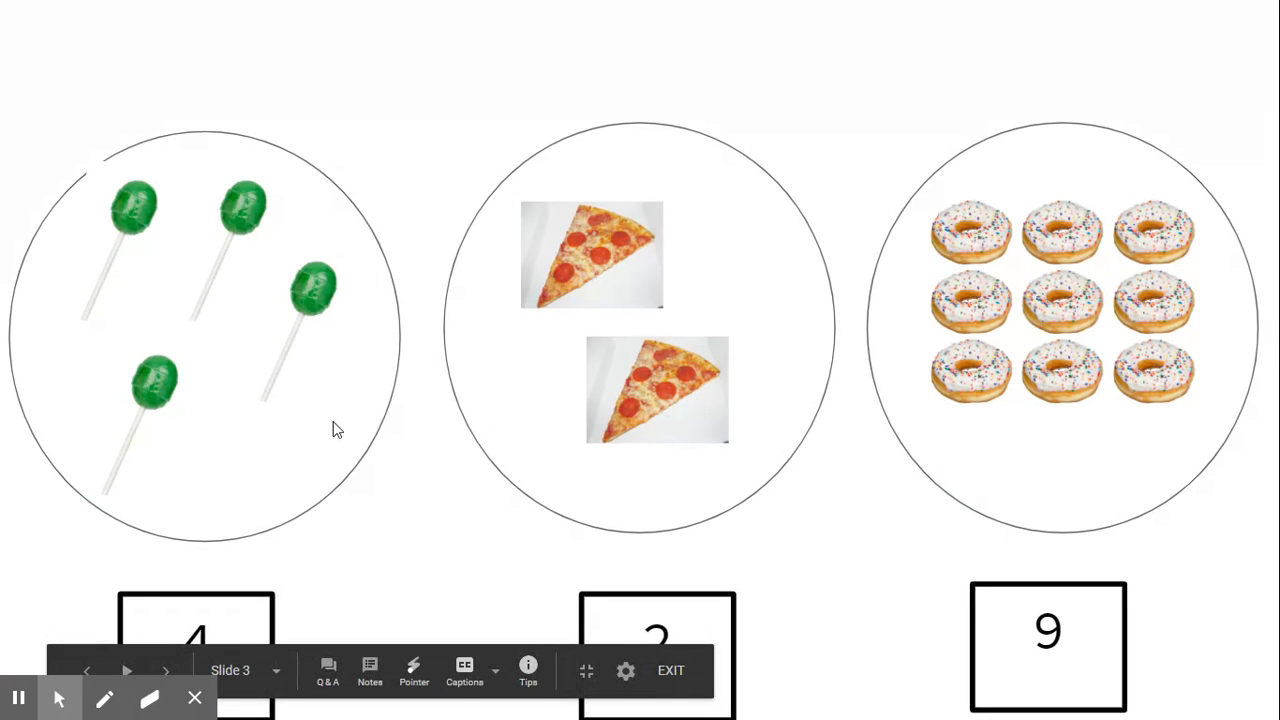
mouse_move(672, 396)
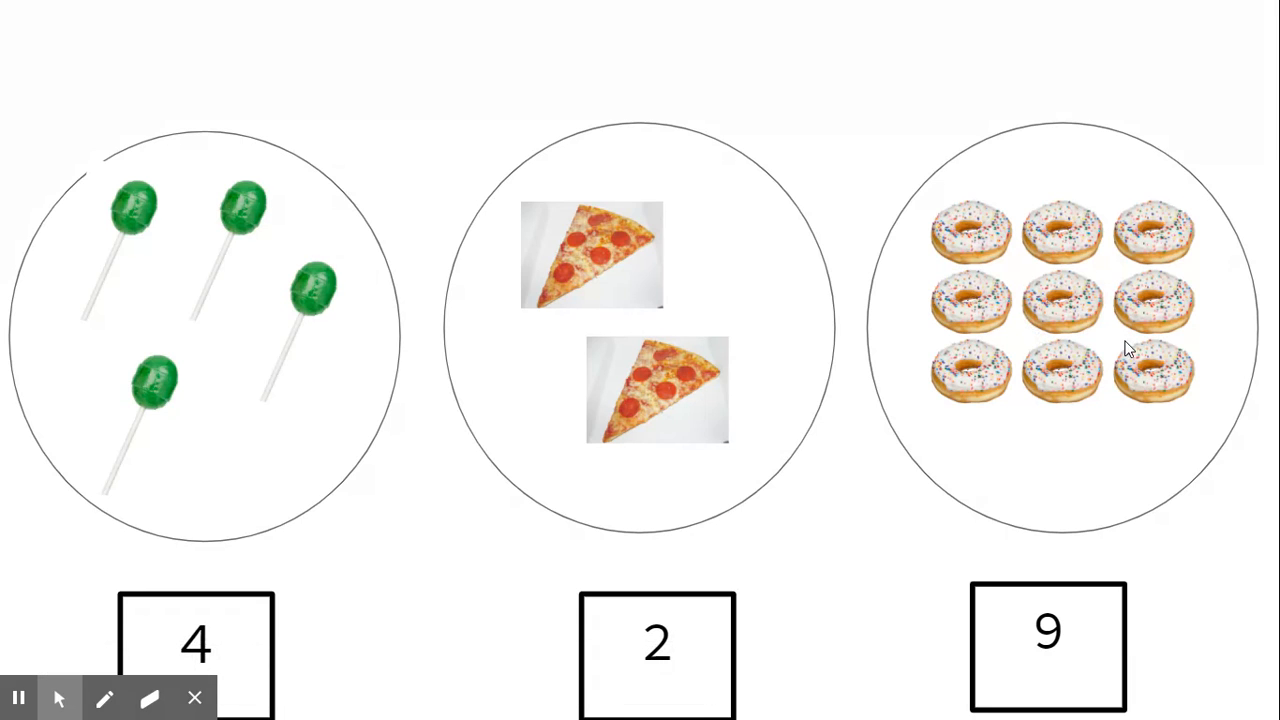
mouse_move(230, 404)
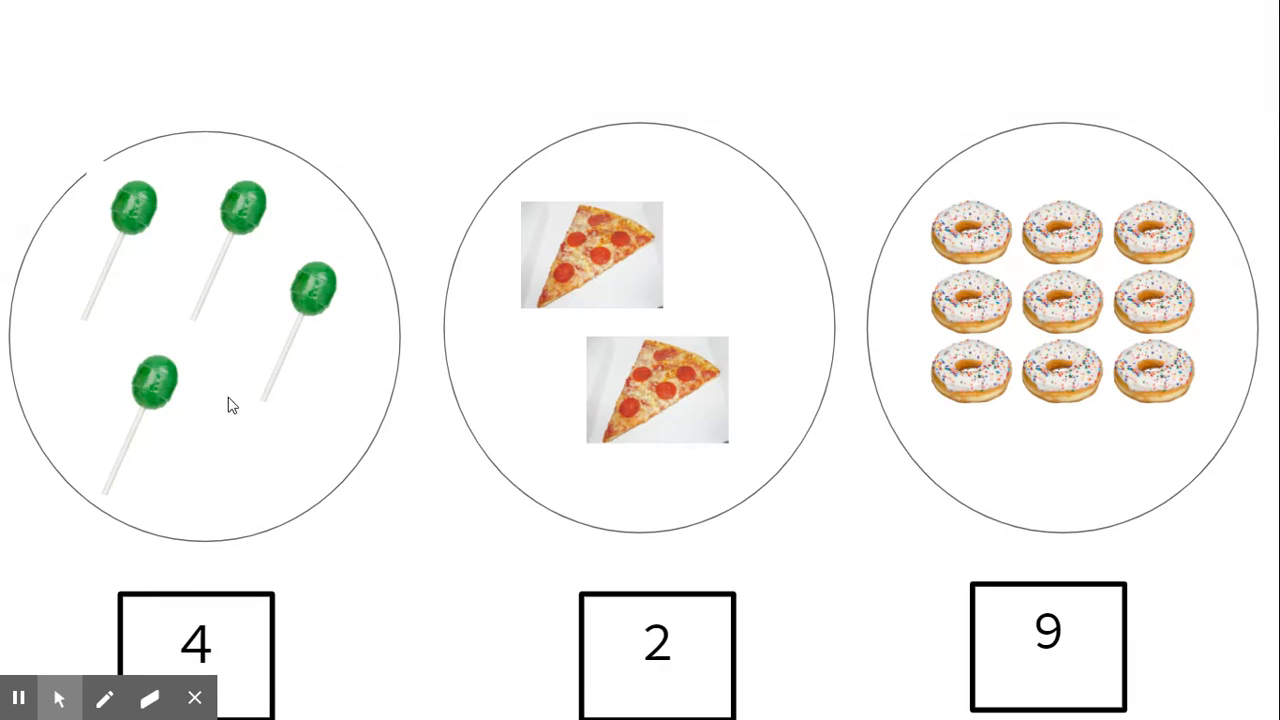
mouse_move(820, 532)
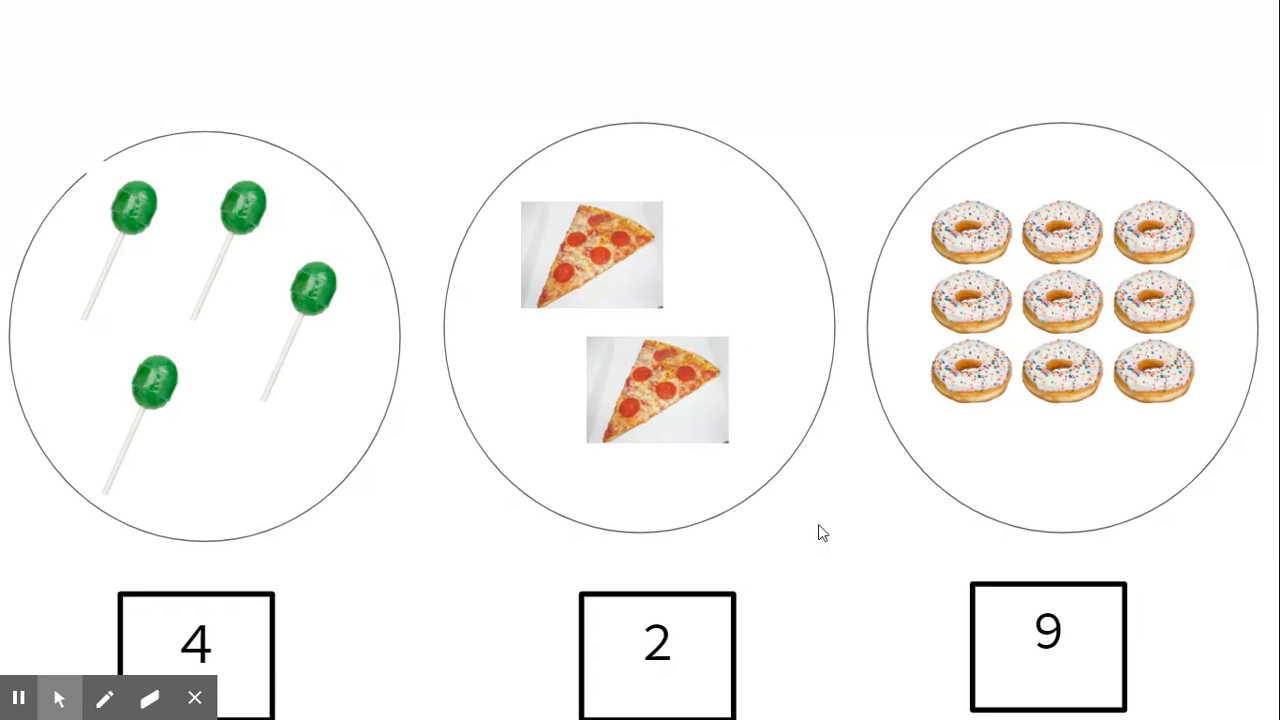
mouse_move(484, 572)
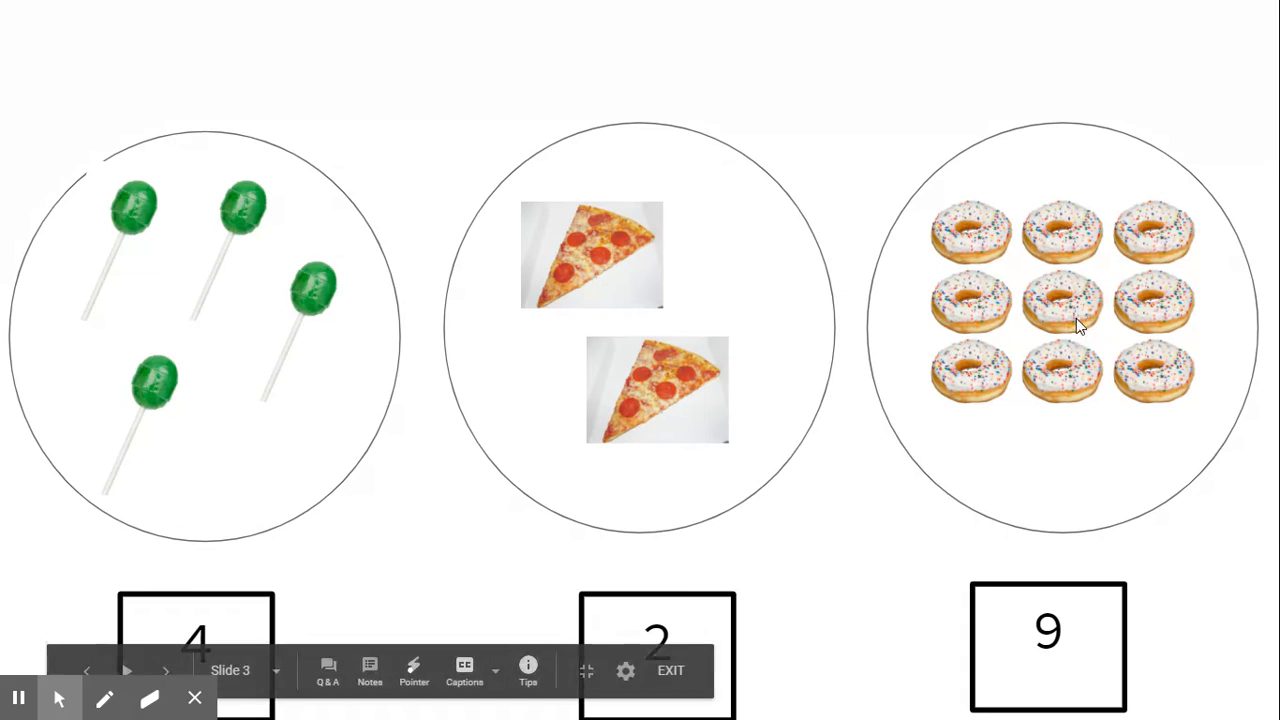
mouse_move(1096, 150)
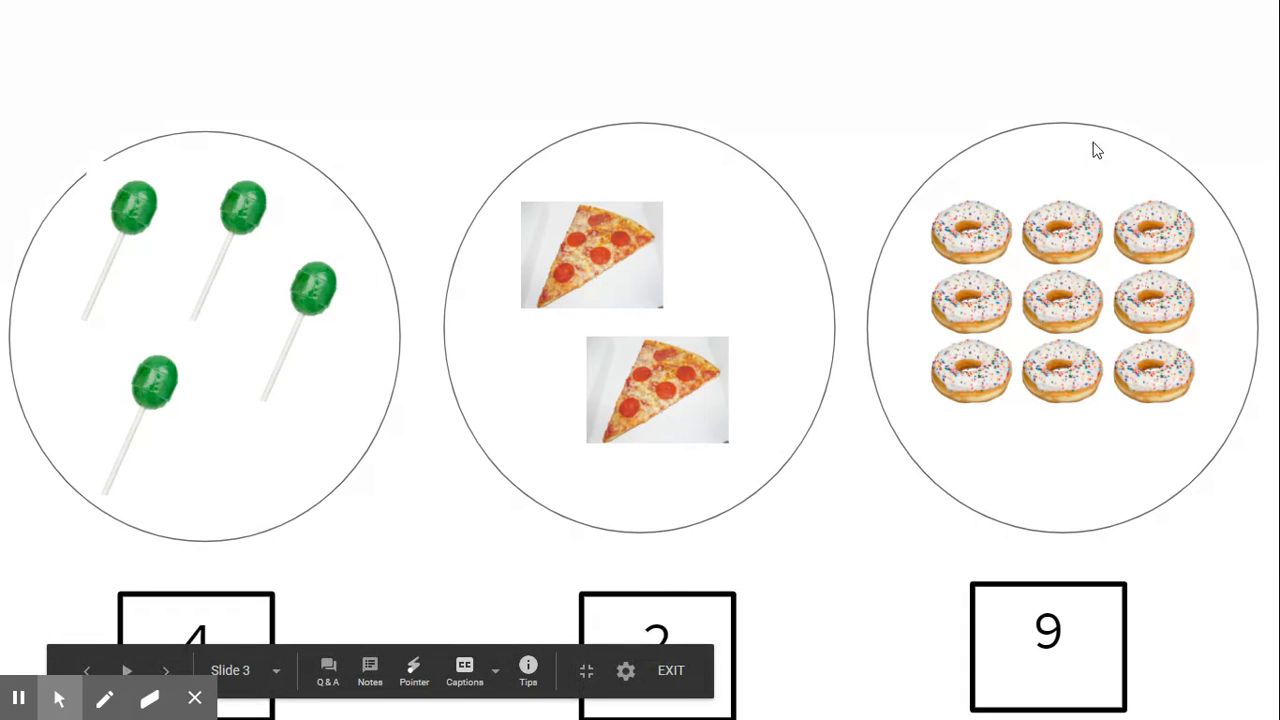
mouse_move(1122, 352)
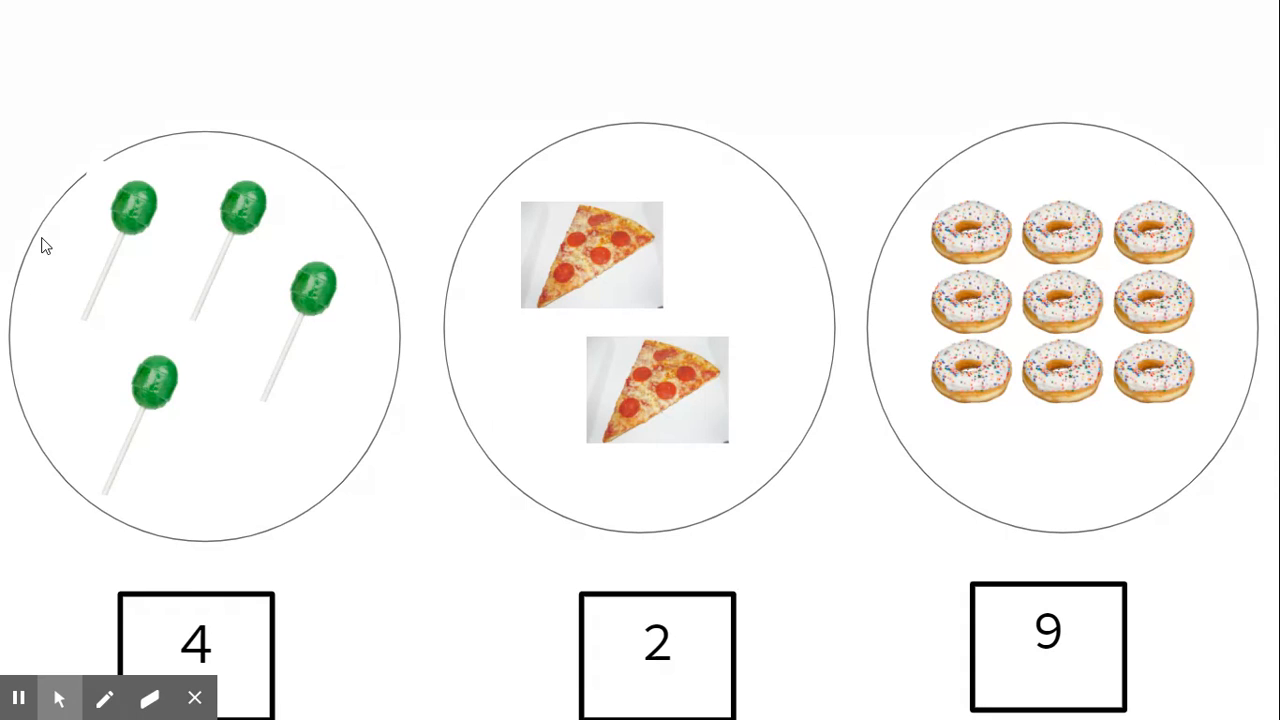
mouse_move(972, 318)
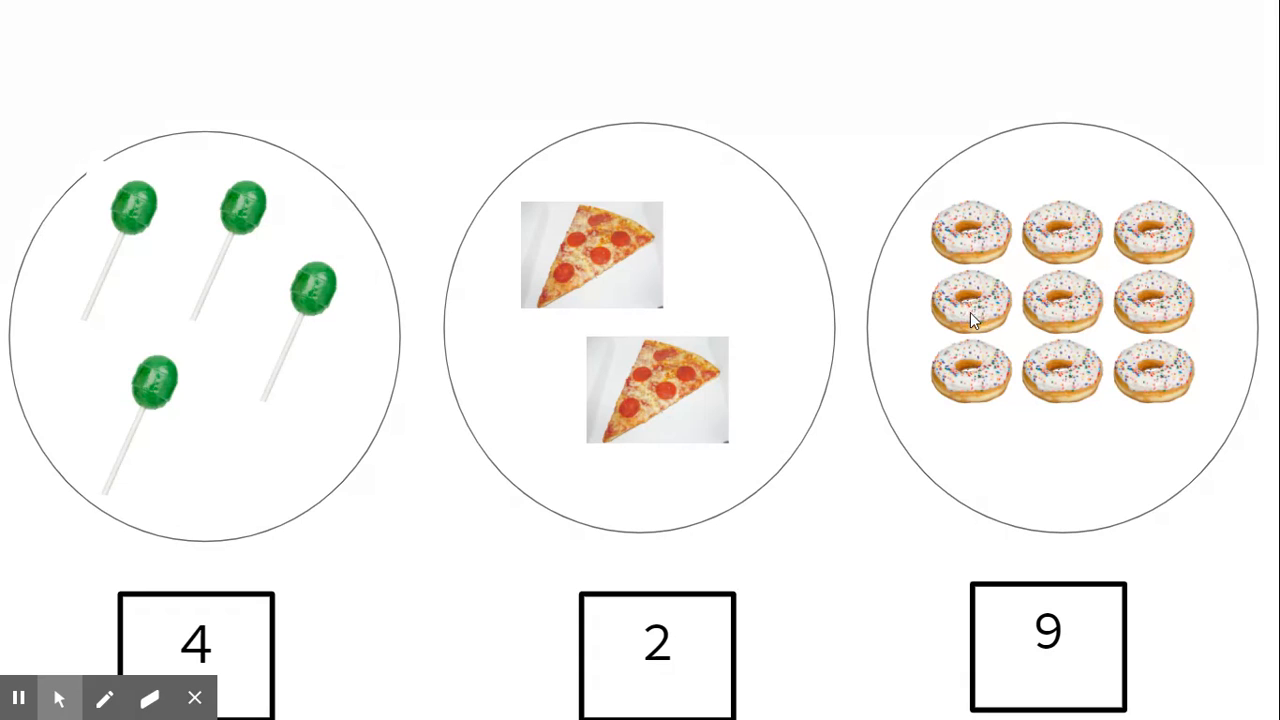
mouse_move(650, 336)
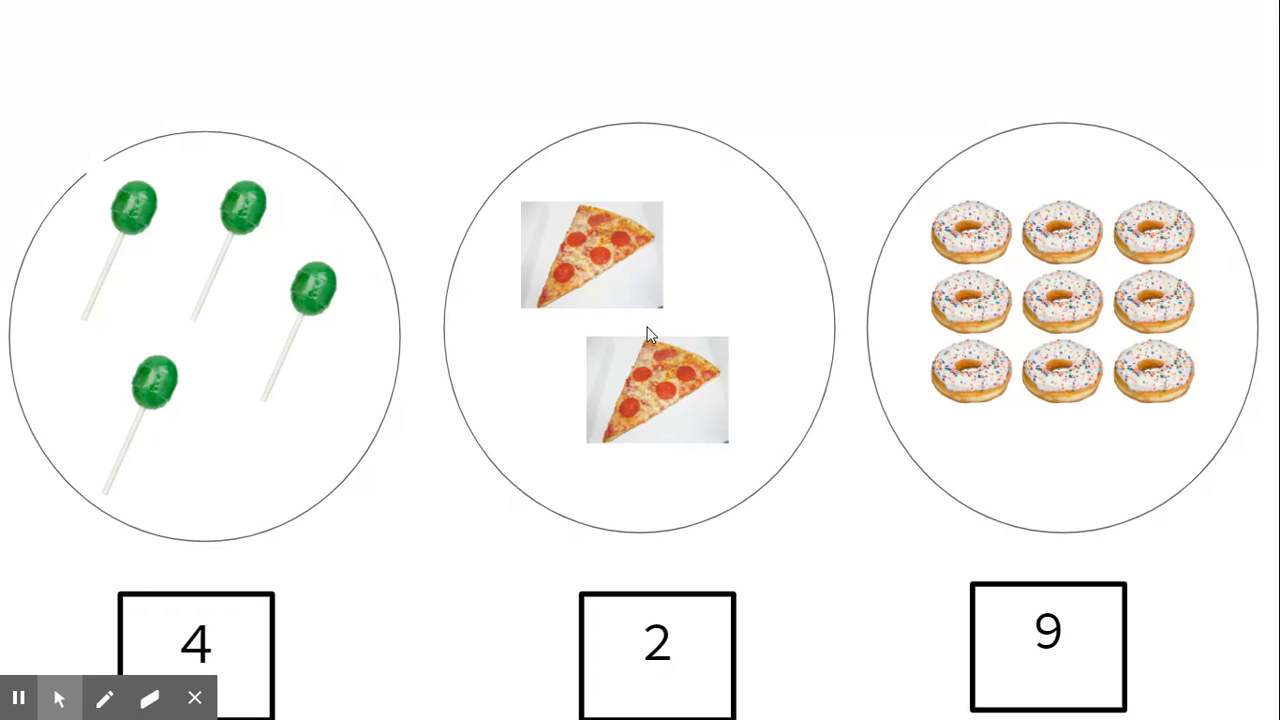
mouse_move(400, 510)
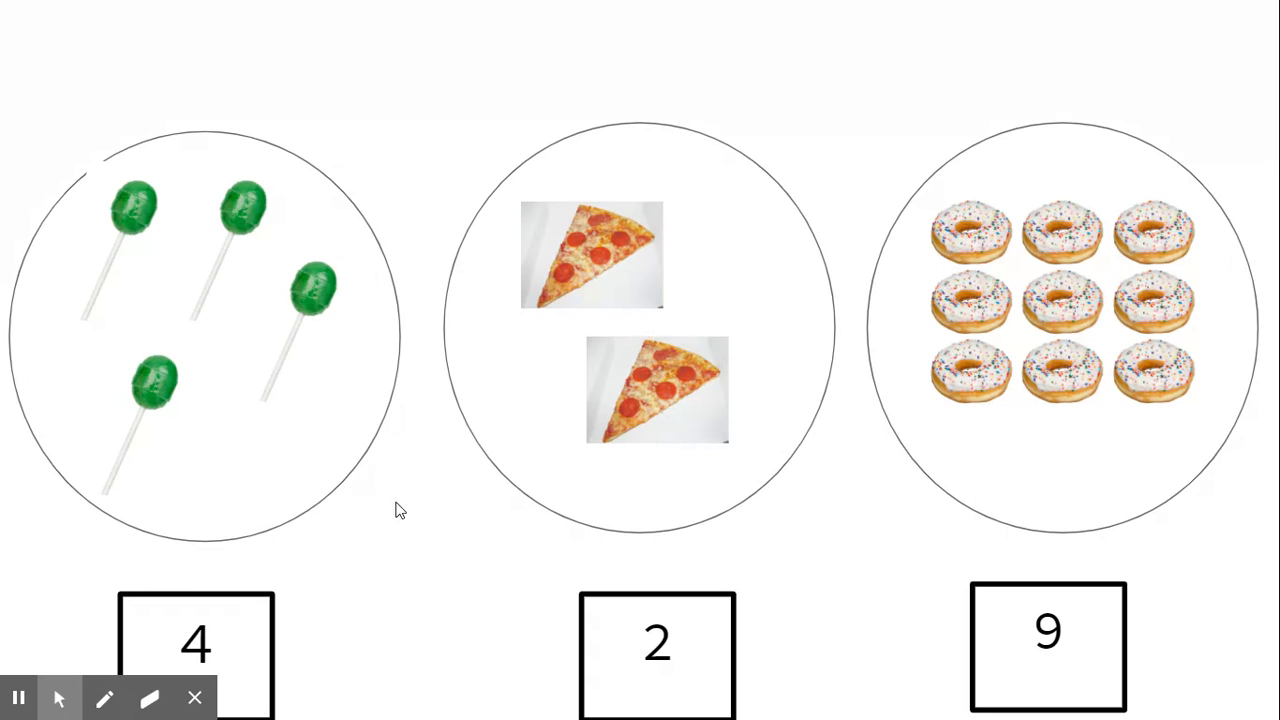
mouse_move(510, 446)
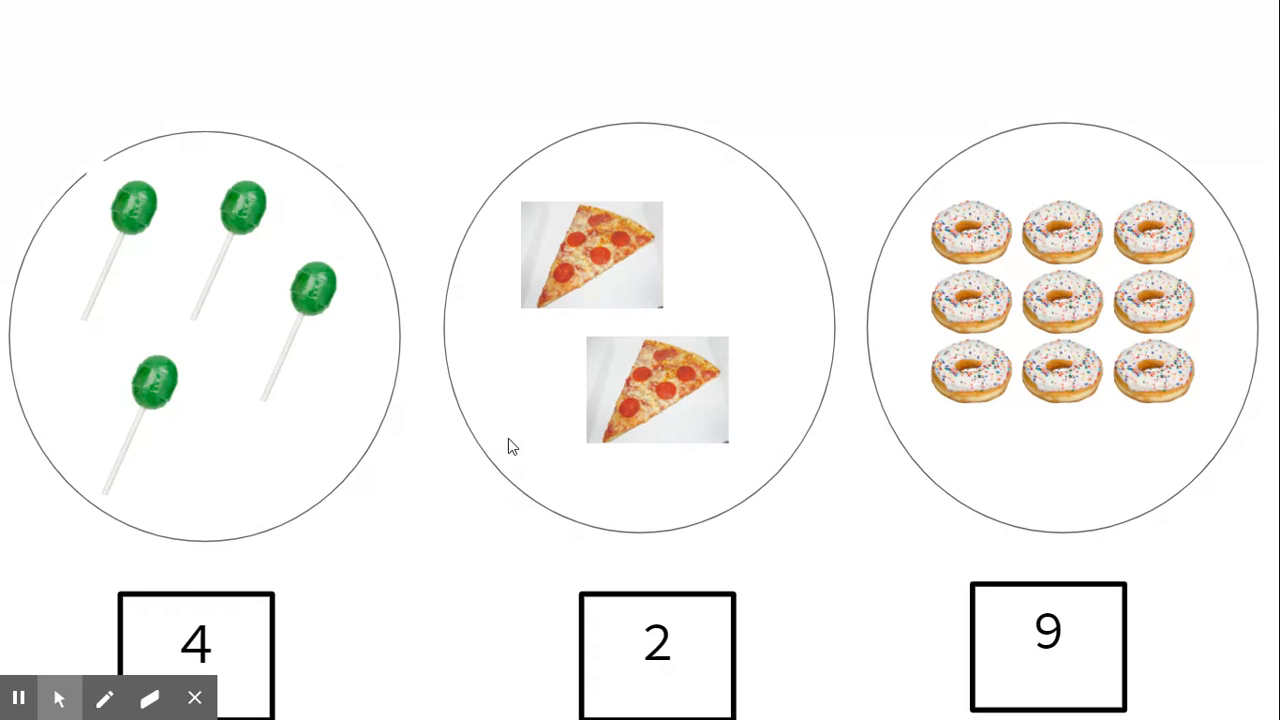
mouse_move(596, 424)
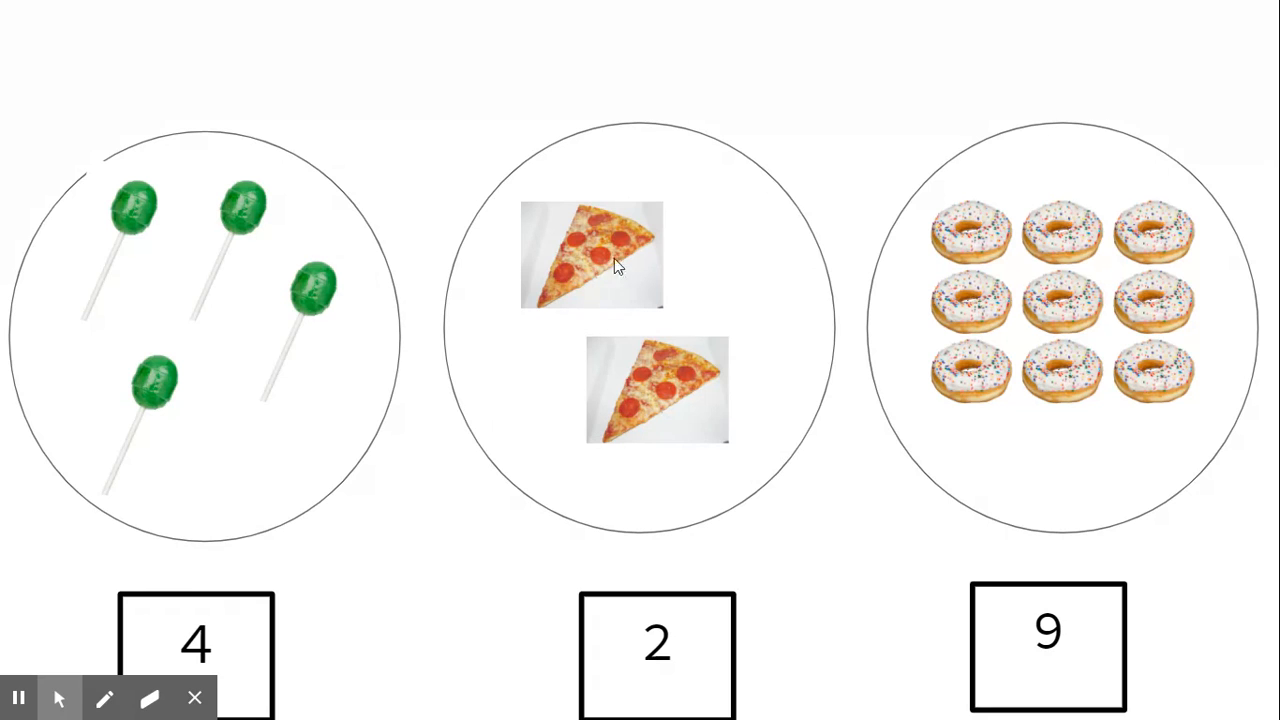
mouse_move(224, 320)
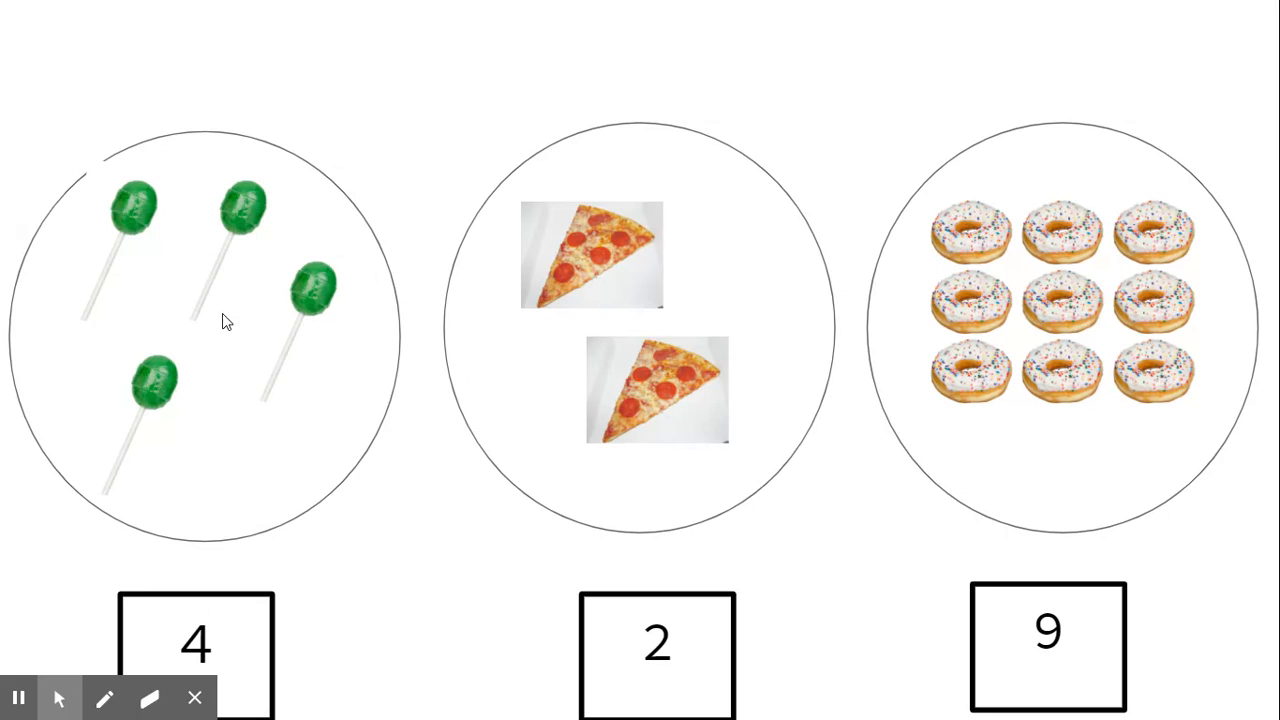
mouse_move(270, 328)
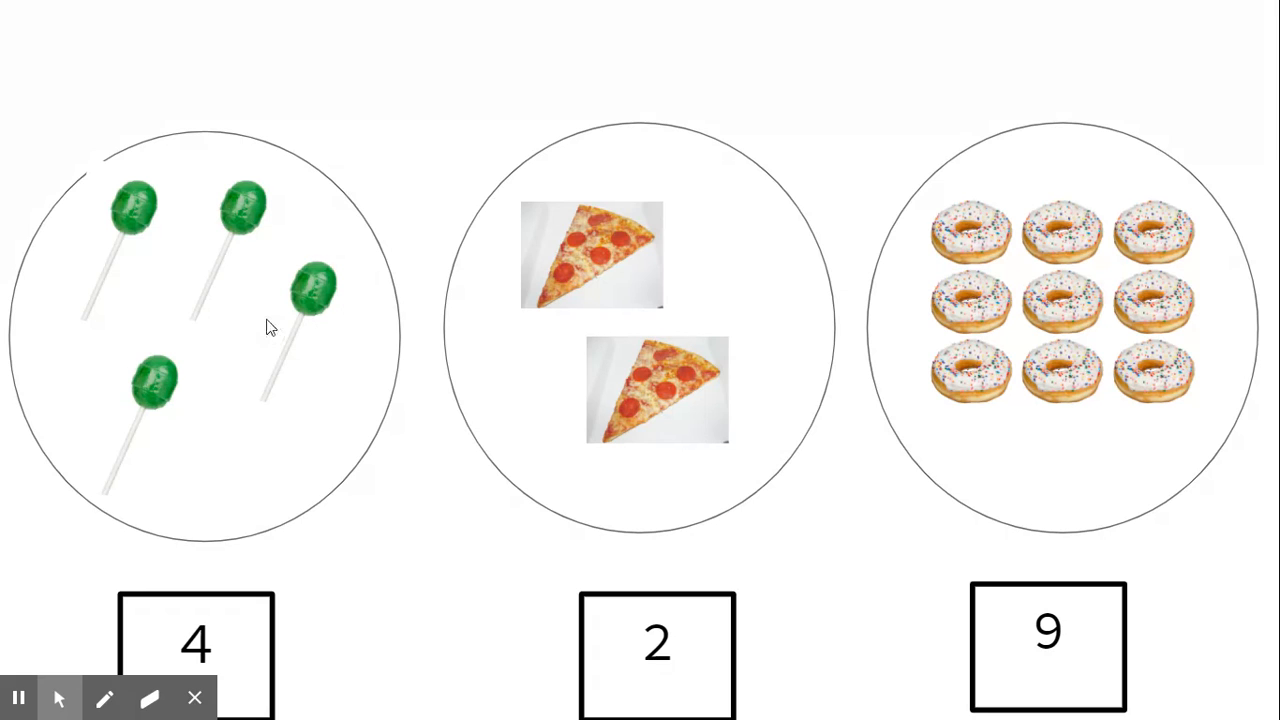
mouse_move(568, 390)
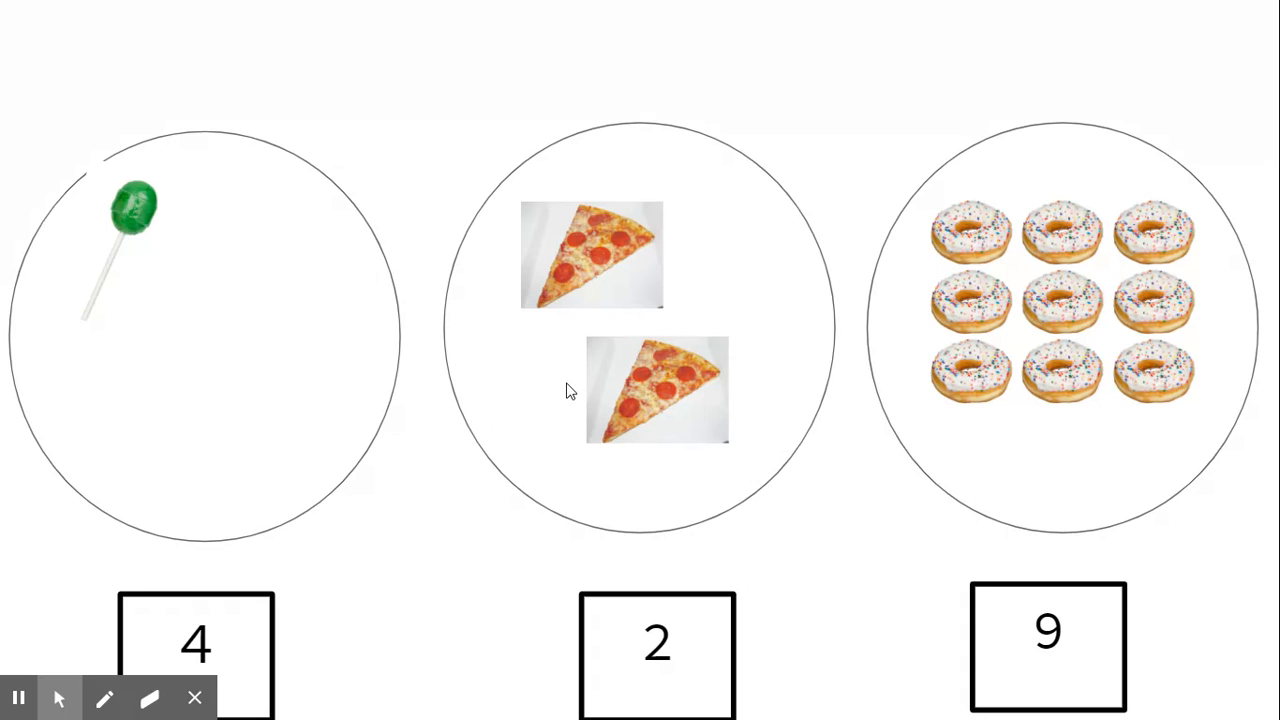
mouse_move(314, 272)
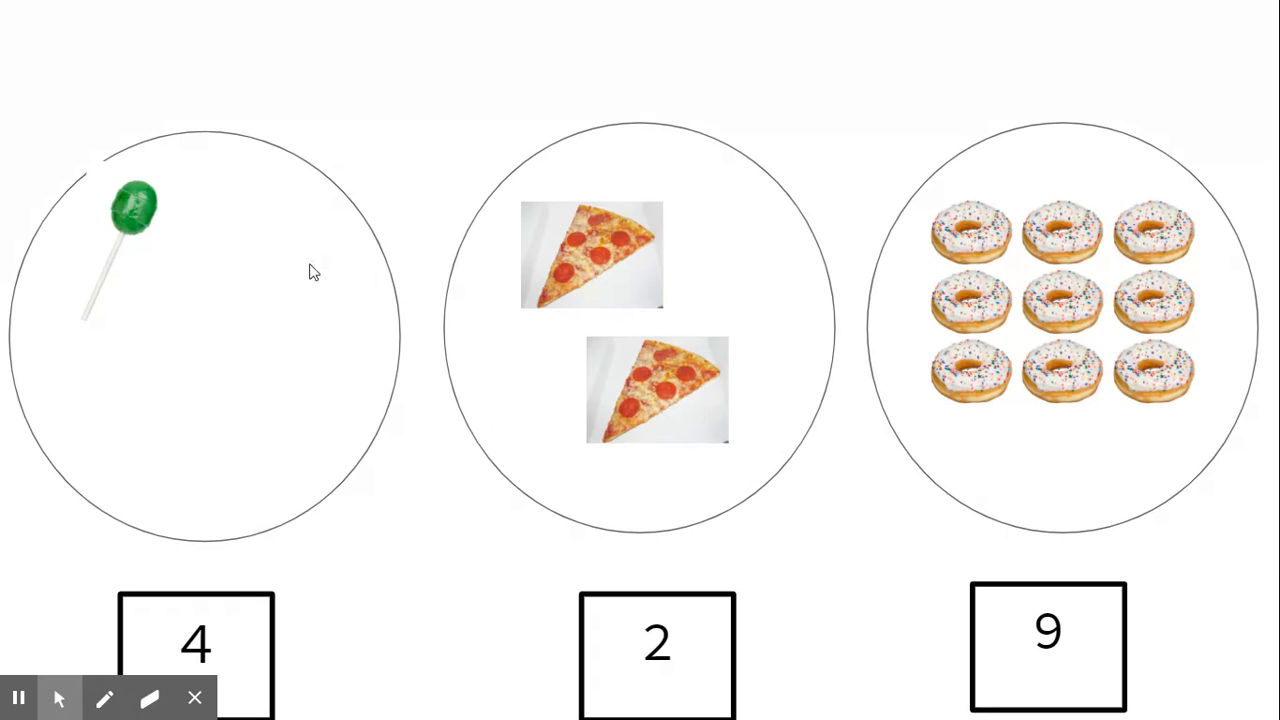
mouse_move(668, 436)
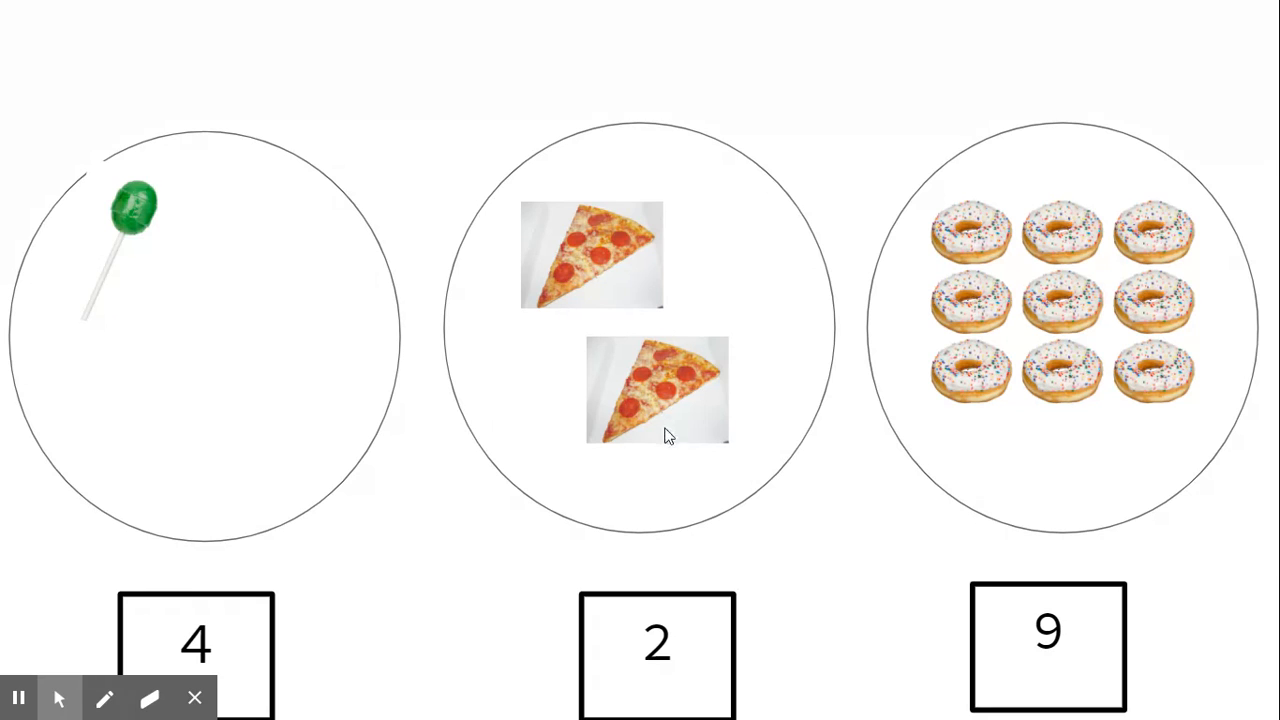
mouse_move(164, 288)
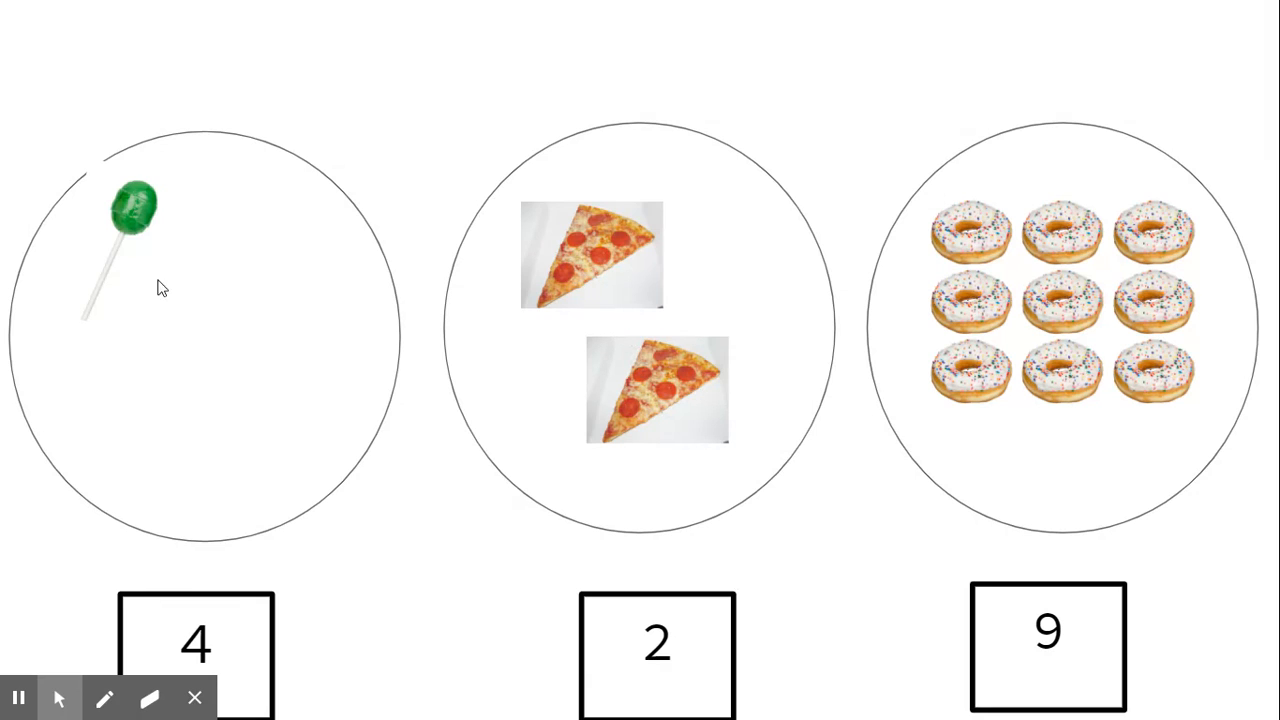
mouse_move(284, 232)
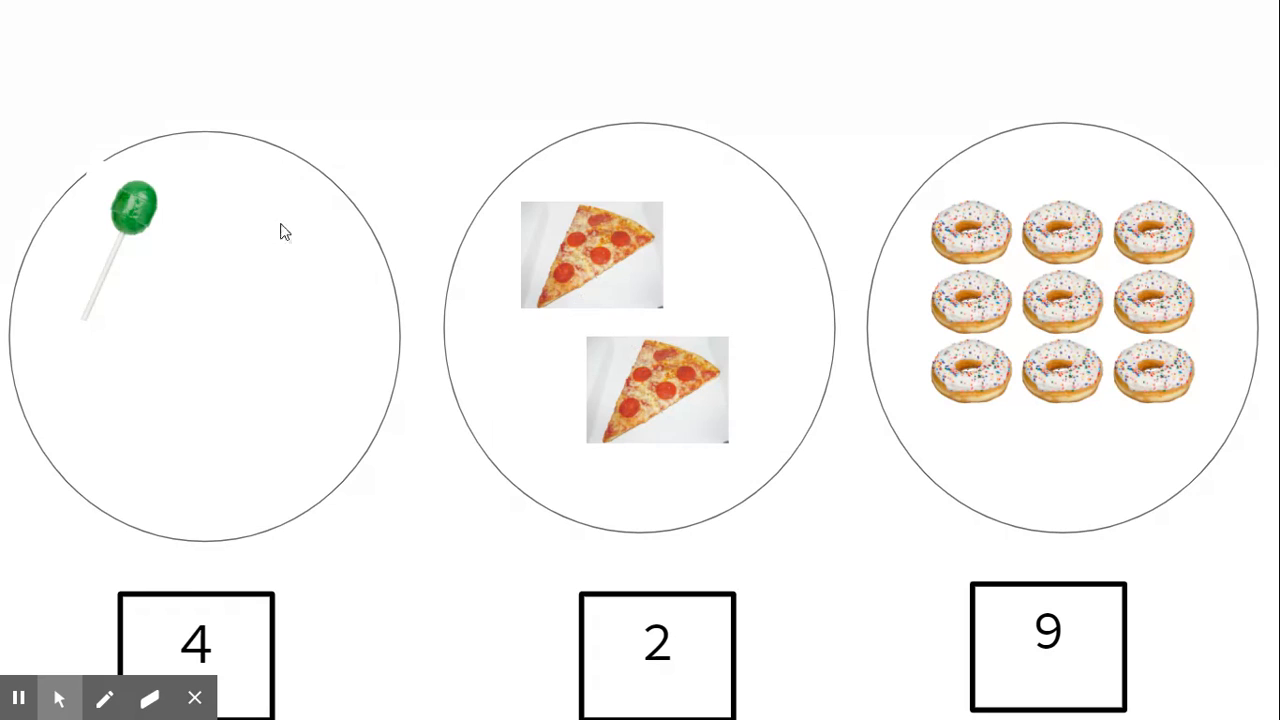
mouse_move(170, 408)
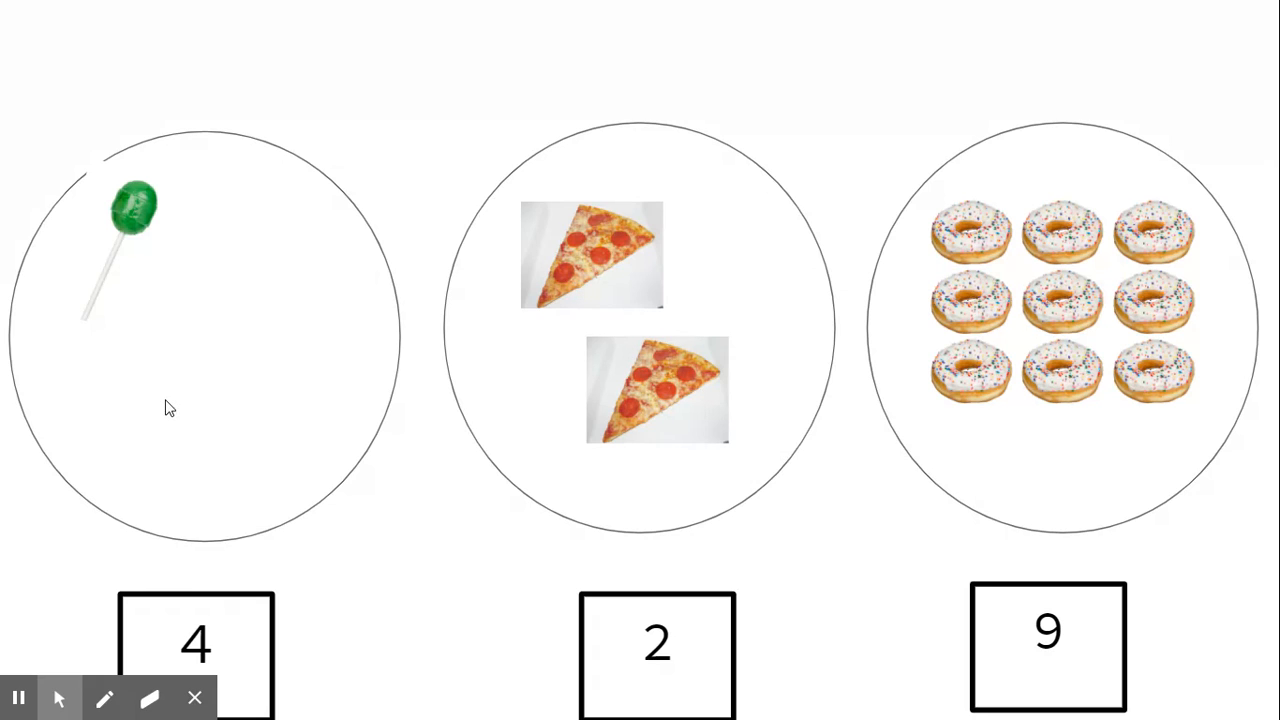
mouse_move(176, 292)
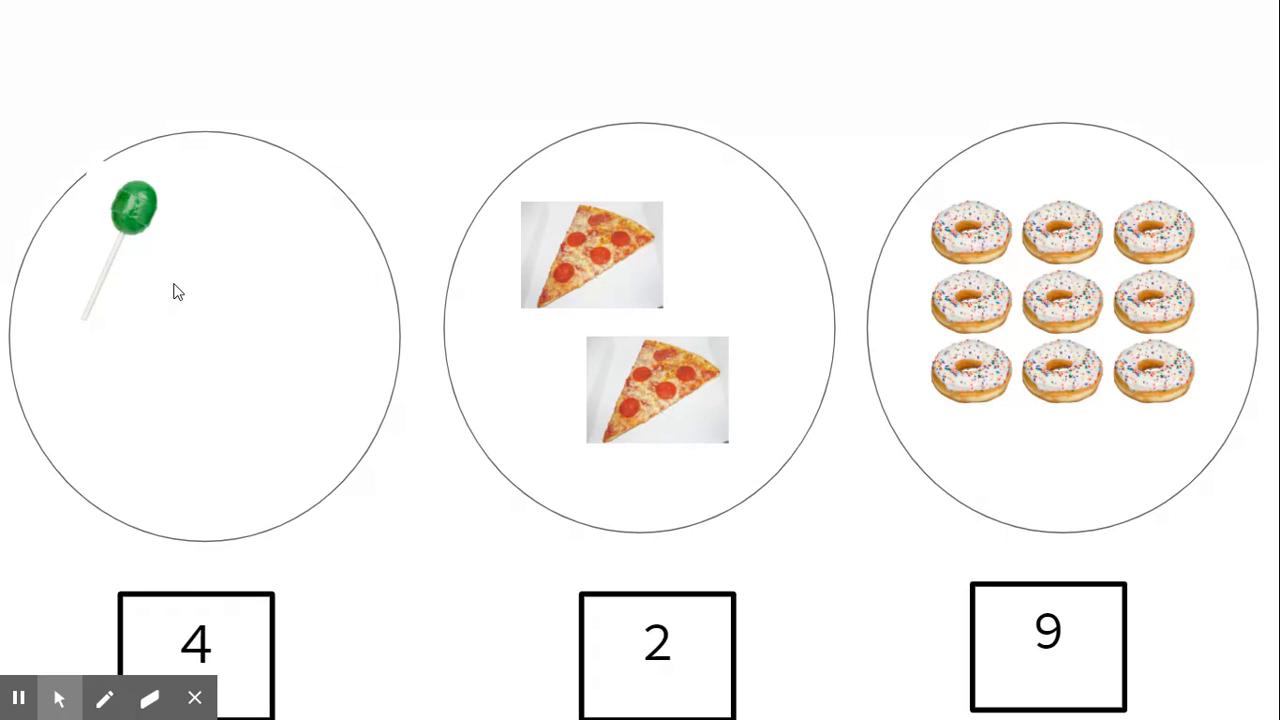
mouse_move(150, 284)
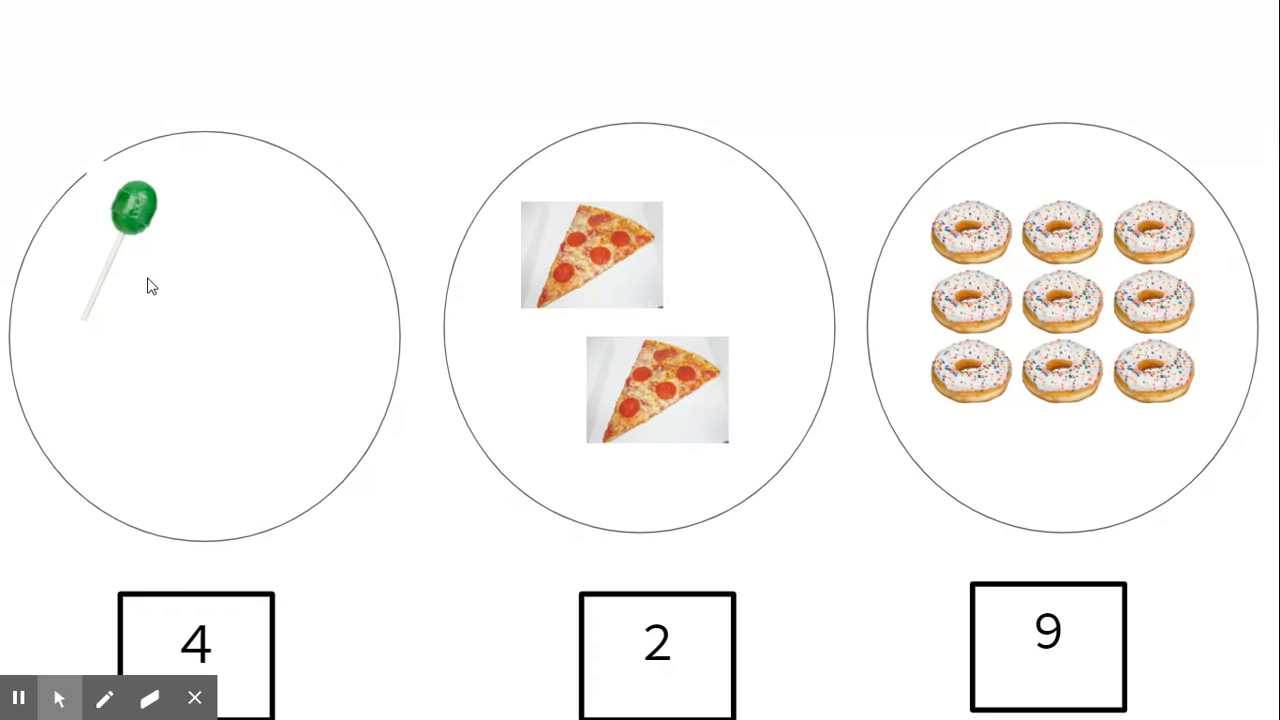